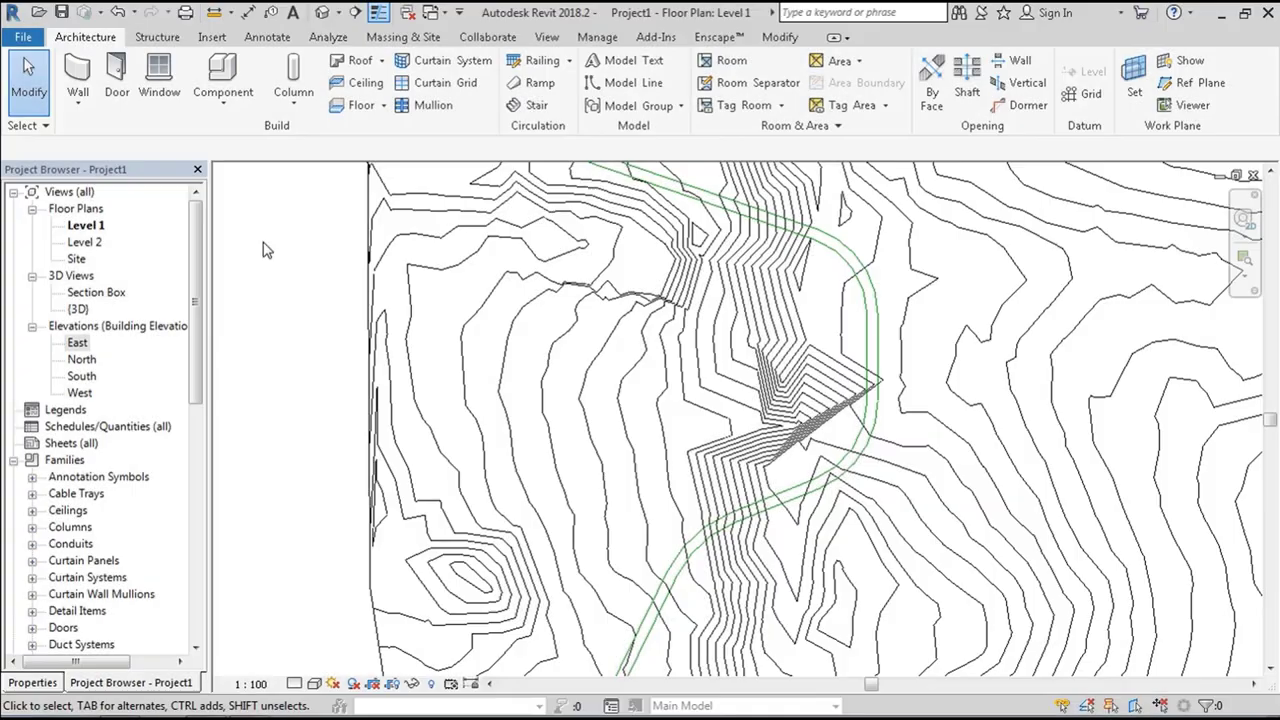
mouse_move(538, 60)
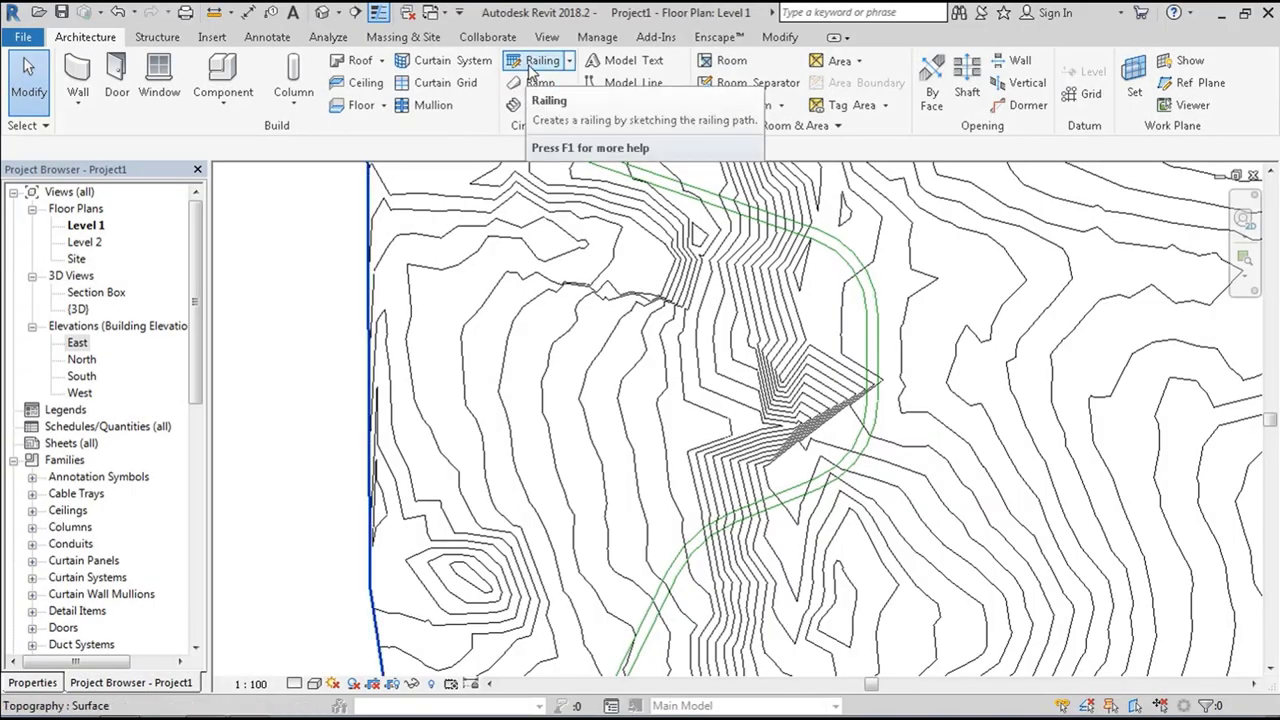
Step: Sketch a railing path across the site, host it on the topography, then reopen Level 1
left_click(543, 60)
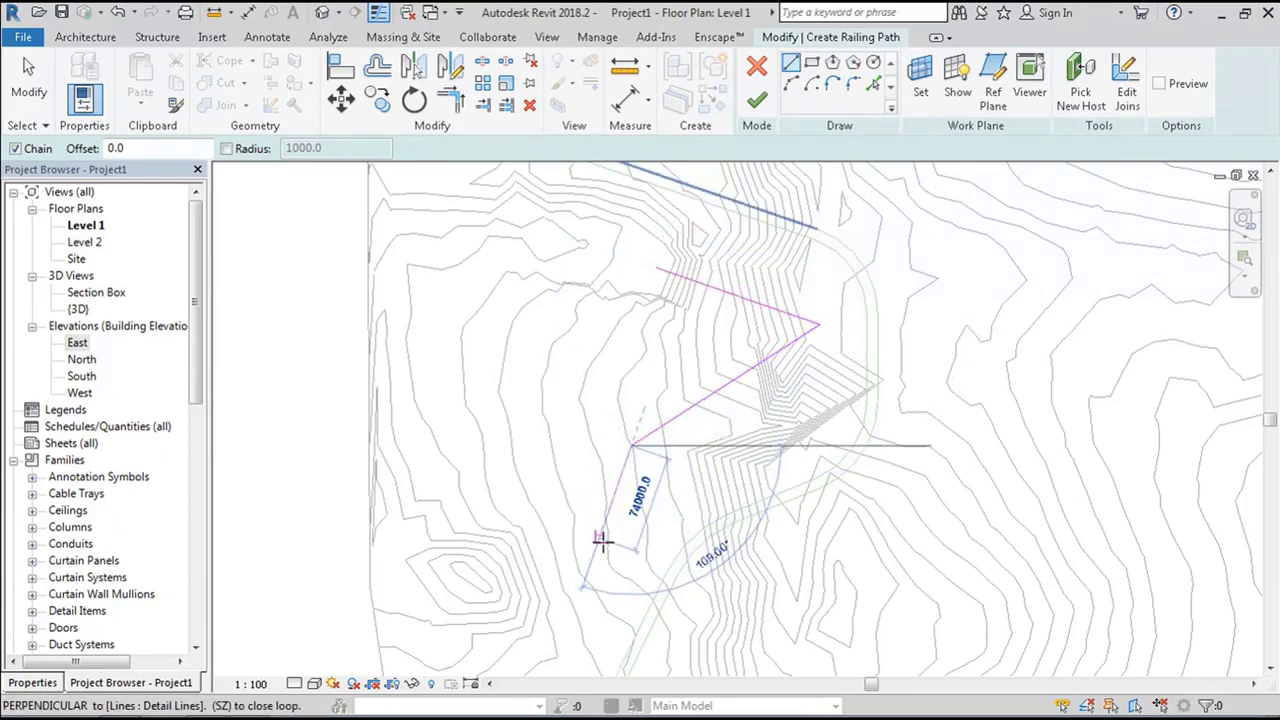
left_click(530, 200)
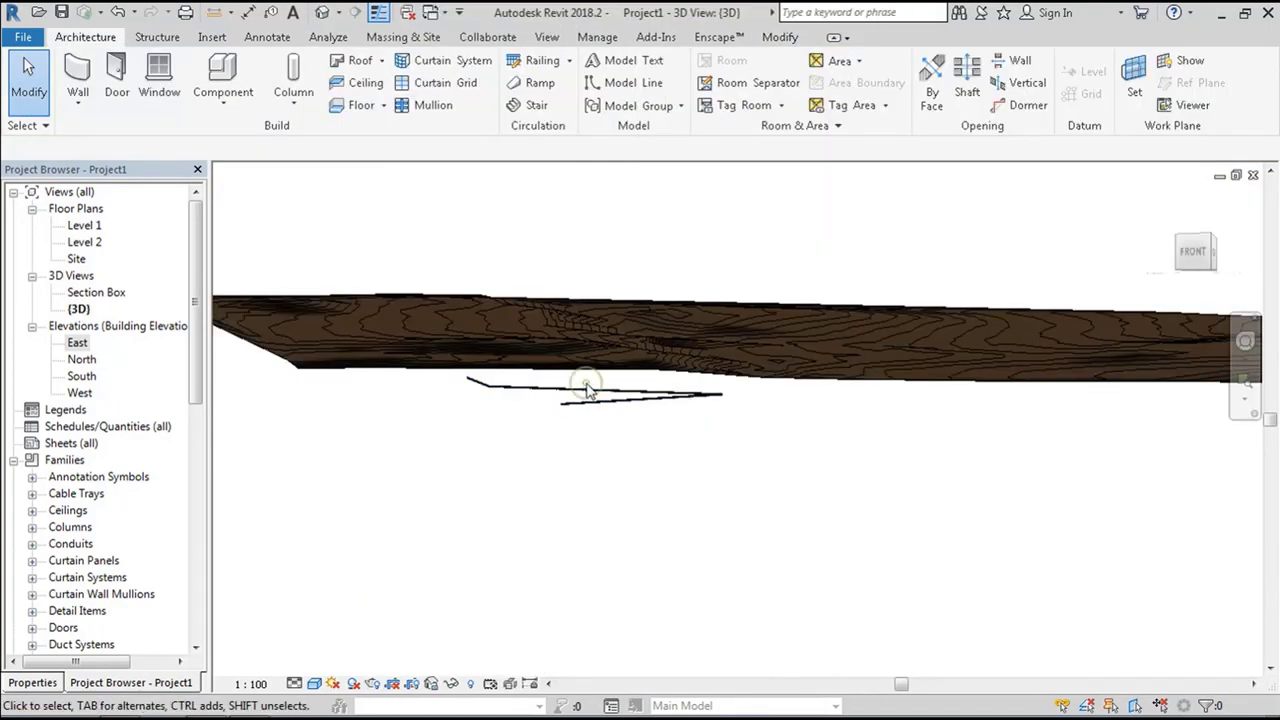
left_click(593, 390)
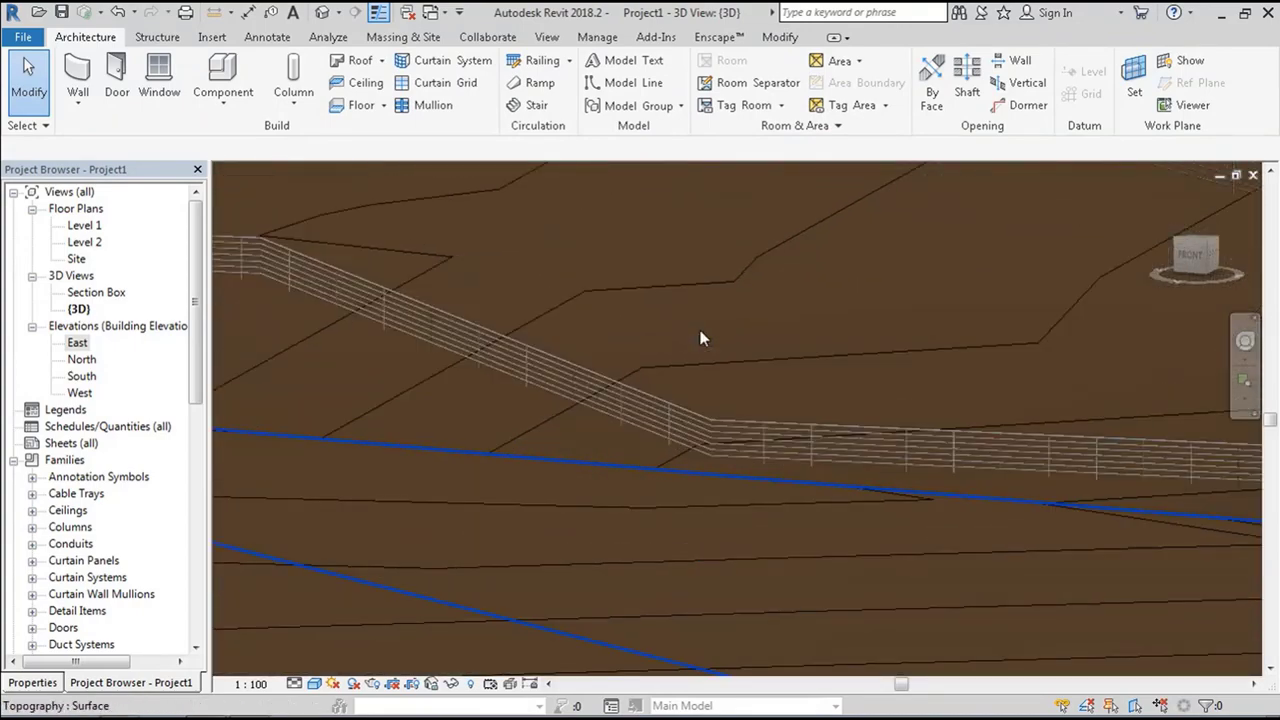
double_click(84, 225)
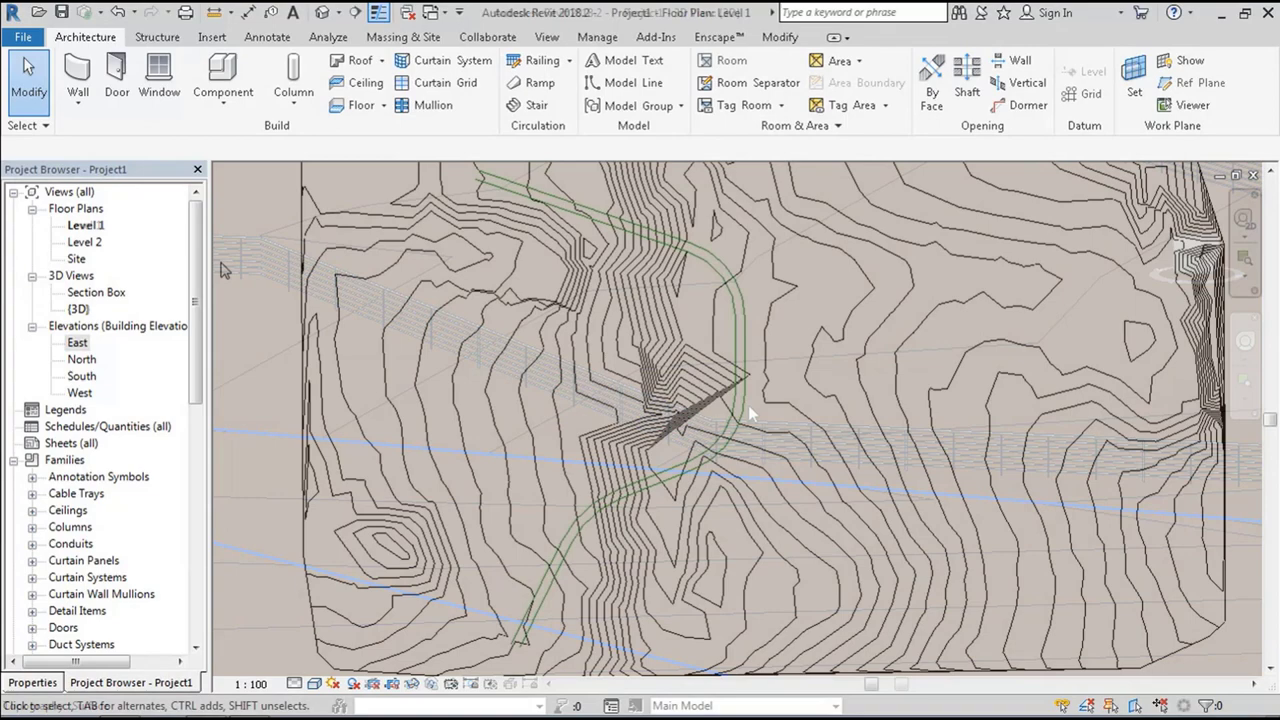
Step: Save the sketched kerb profile family as 'Kerb Profile' and load it into the project
left_click(22, 37)
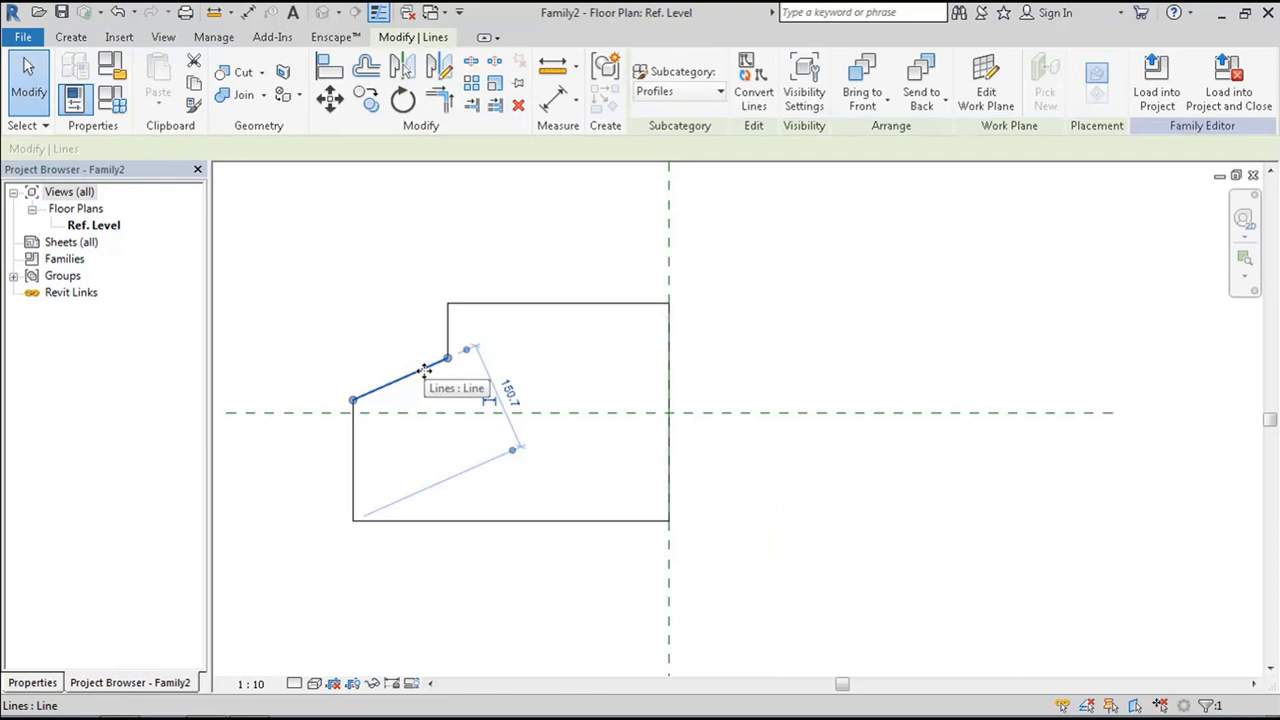
left_click(22, 37)
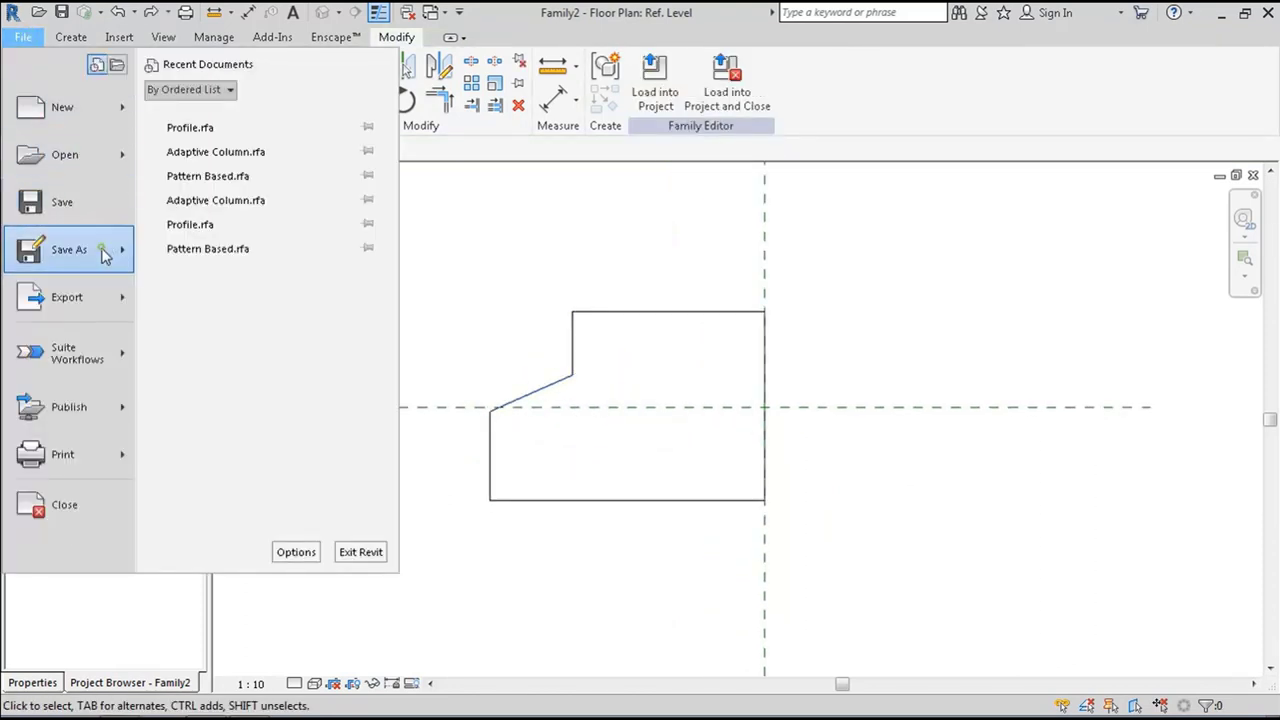
left_click(69, 249)
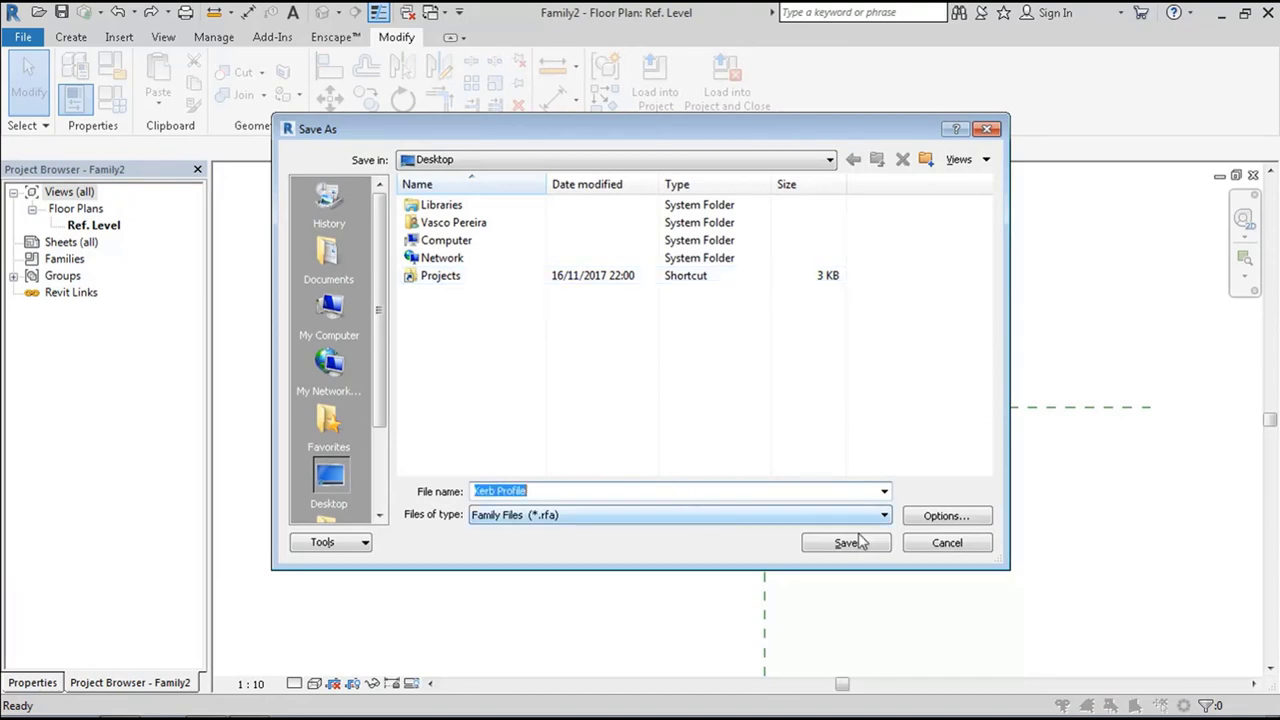
left_click(845, 542)
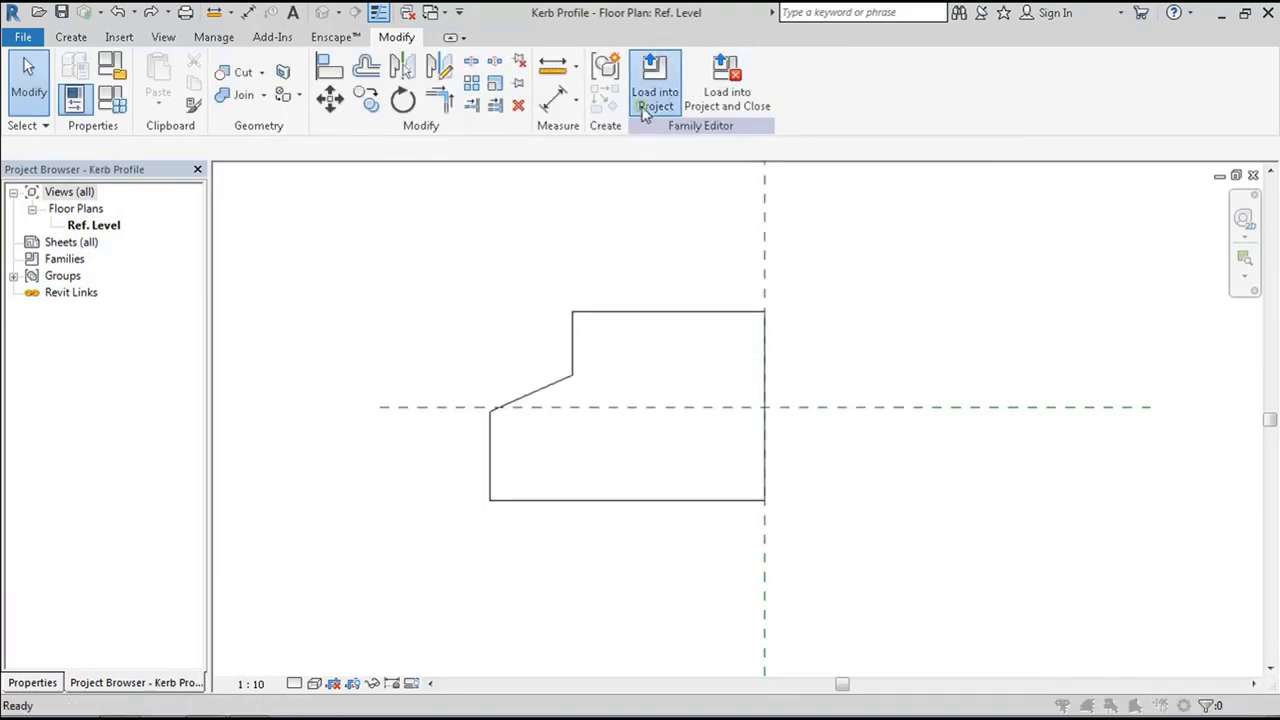
left_click(655, 80)
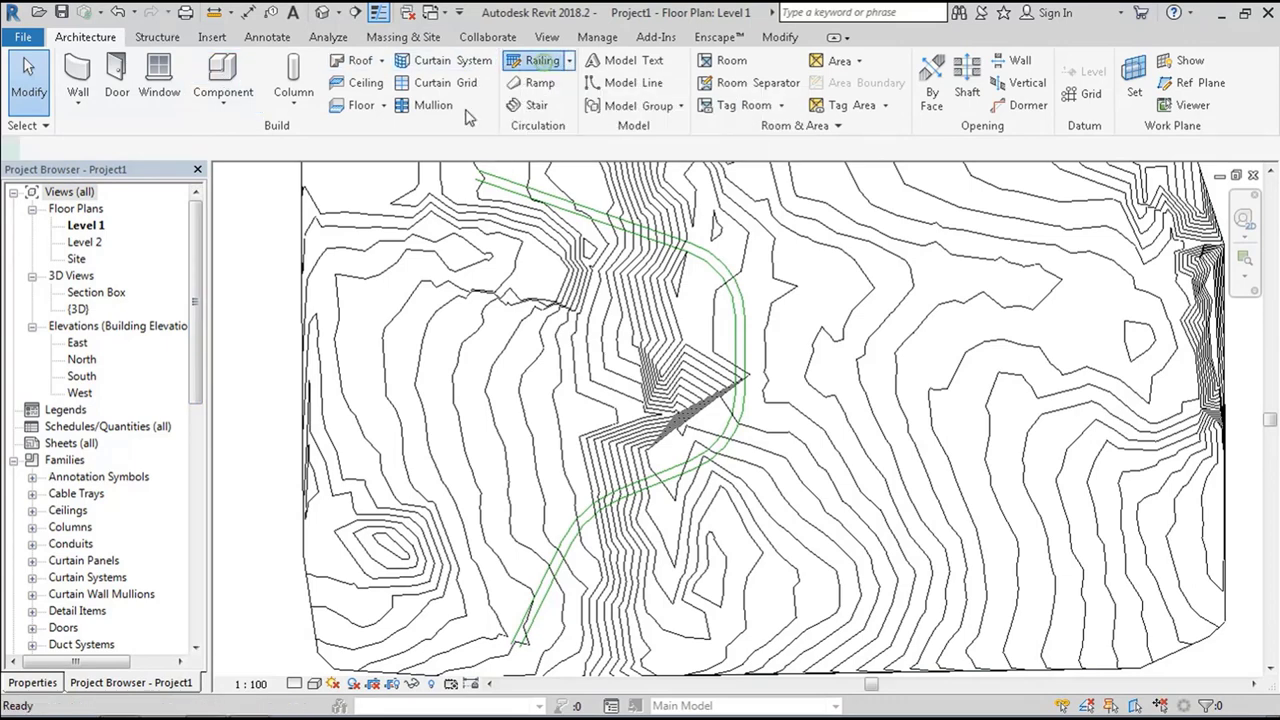
Step: Duplicate the railing type as a new type named 'Kerb'
left_click(538, 60)
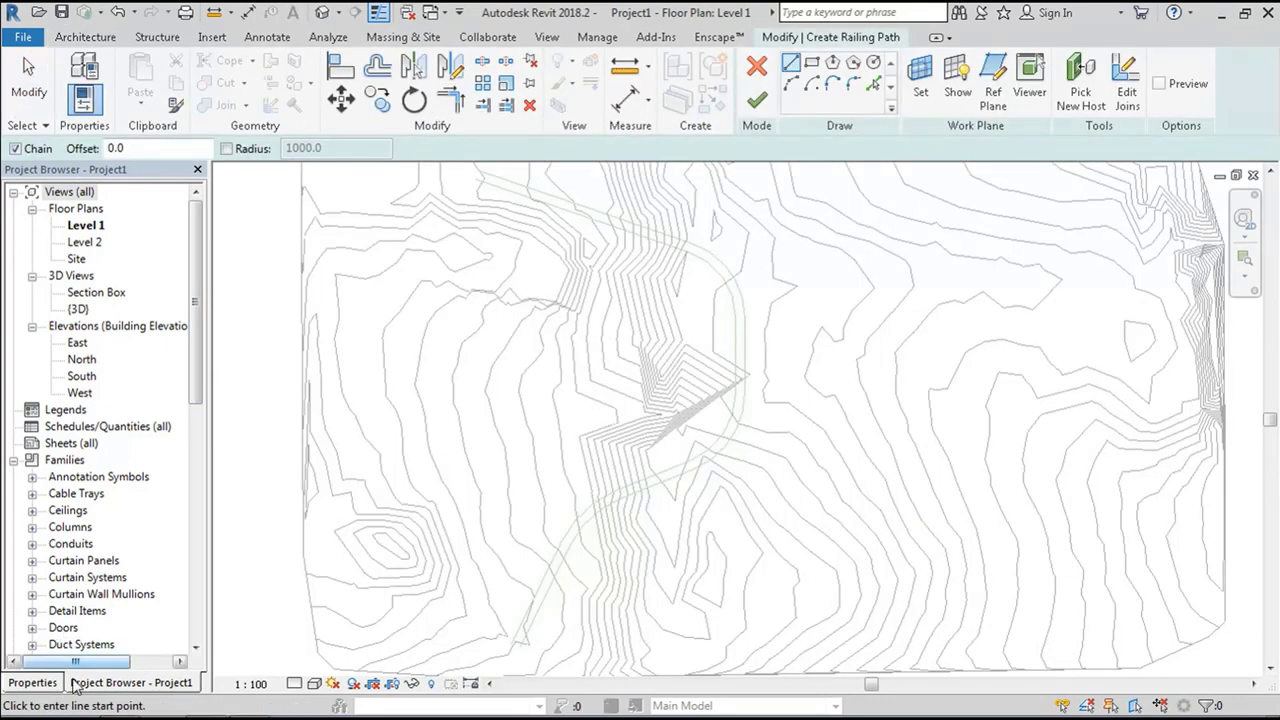
left_click(171, 260)
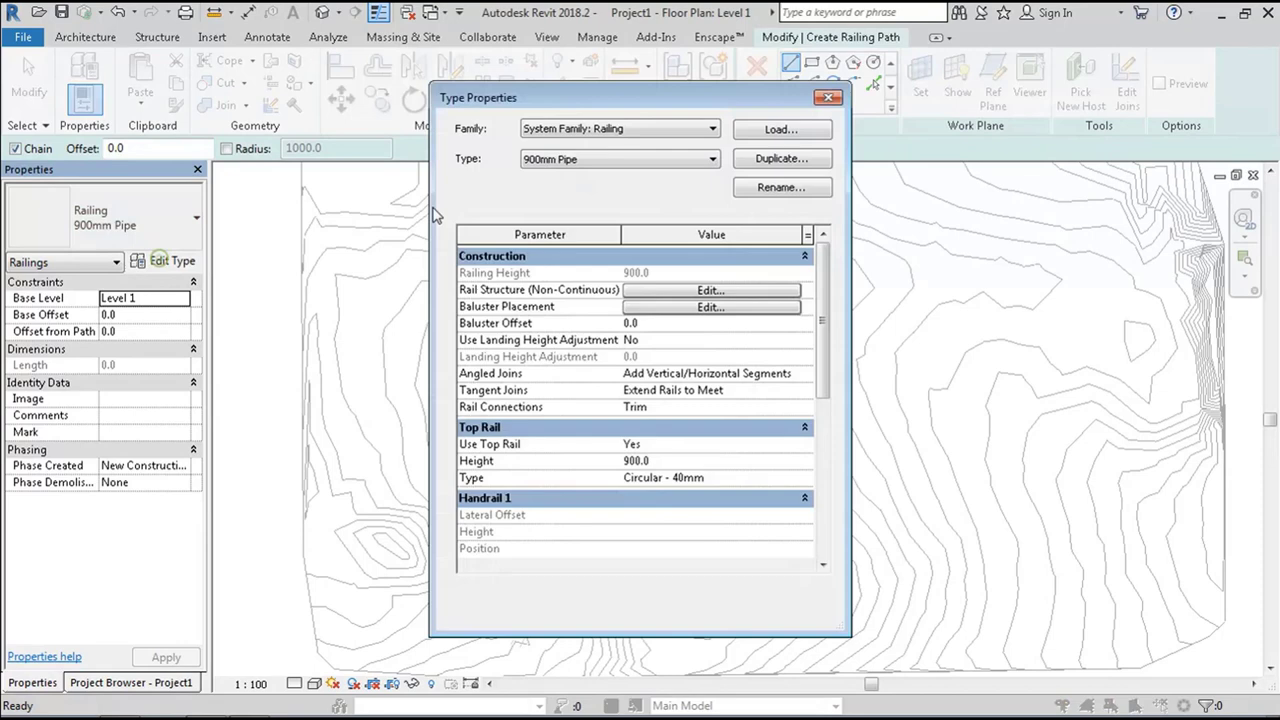
type("Kerb")
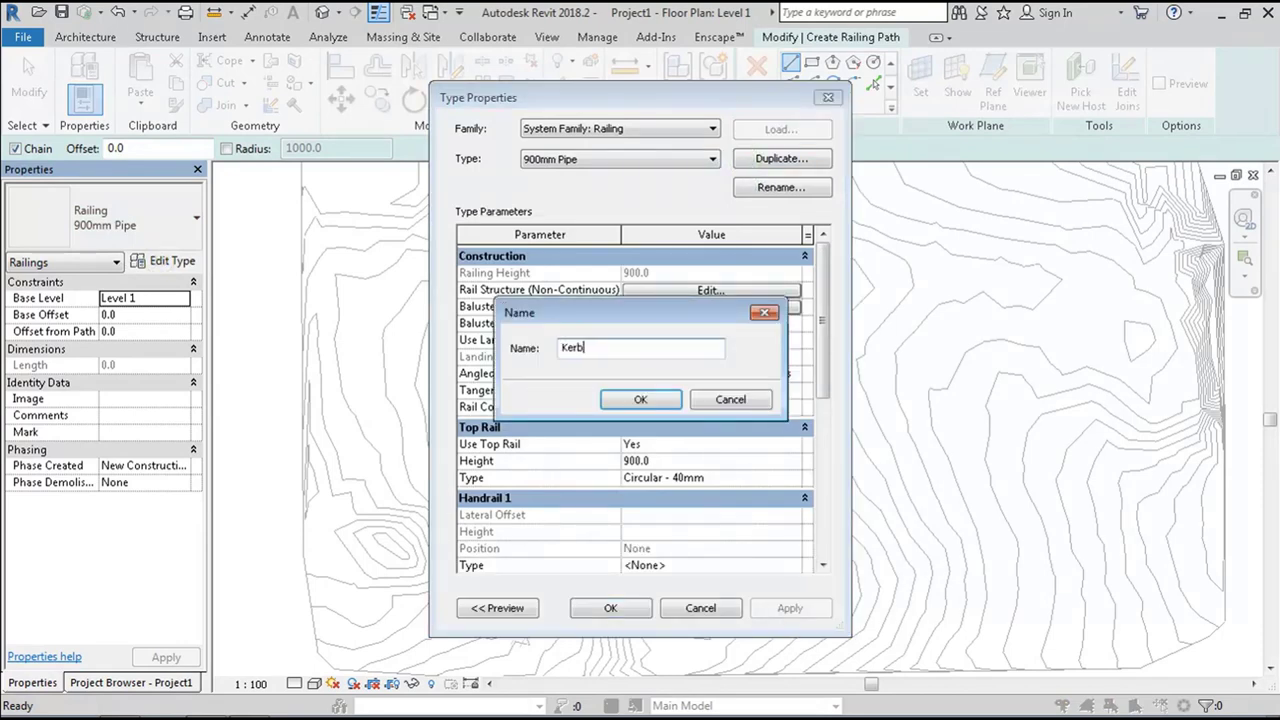
left_click(640, 399)
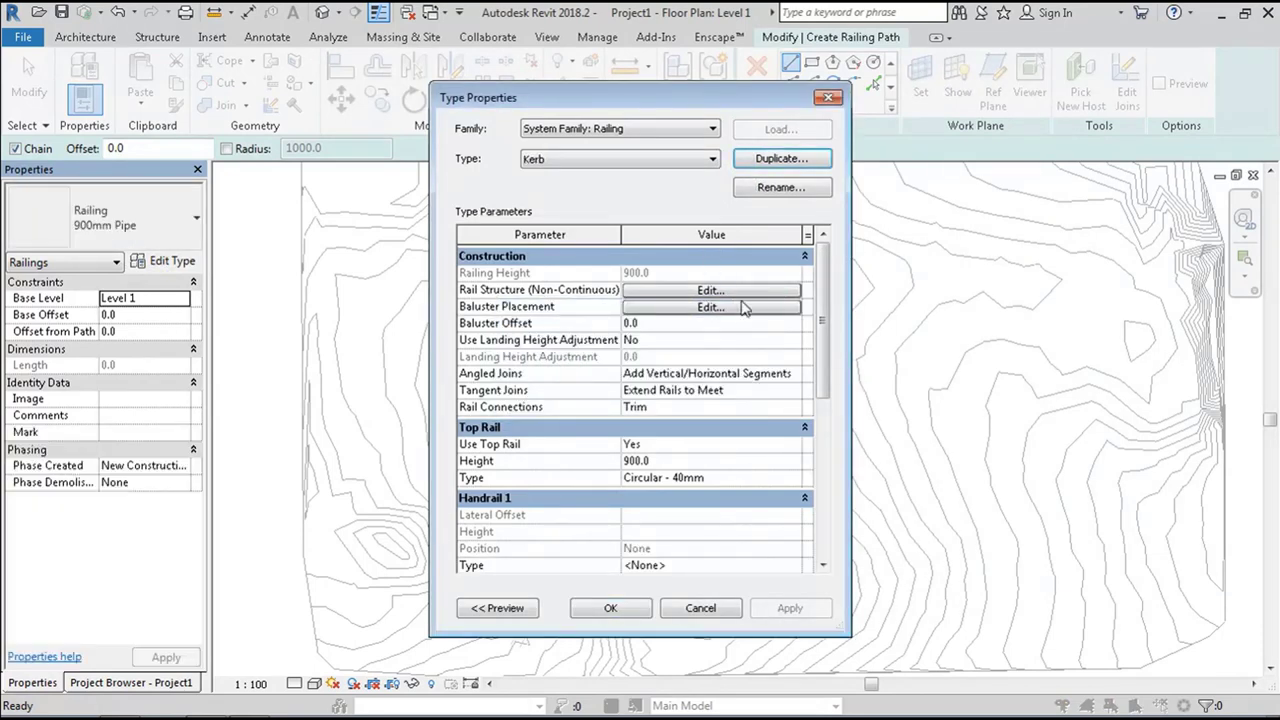
Step: Set the Kerb type's rail profile to Kerb Profile
left_click(710, 307)
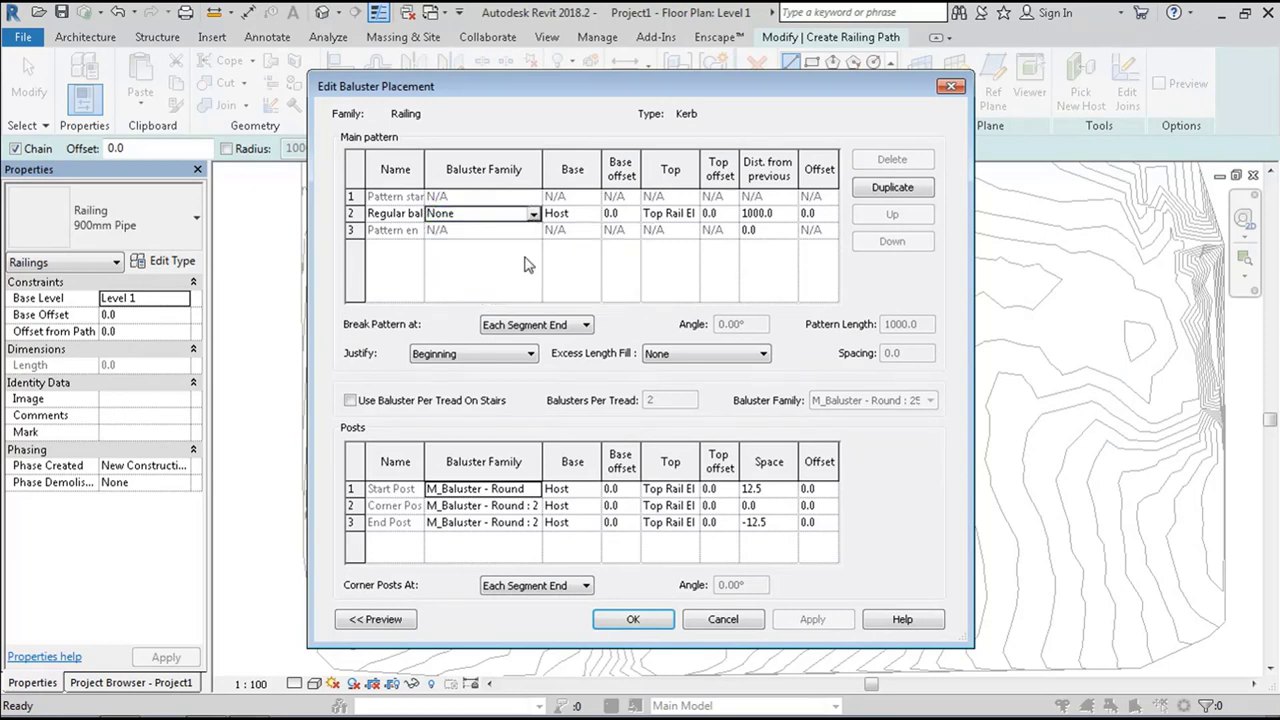
left_click(483, 488)
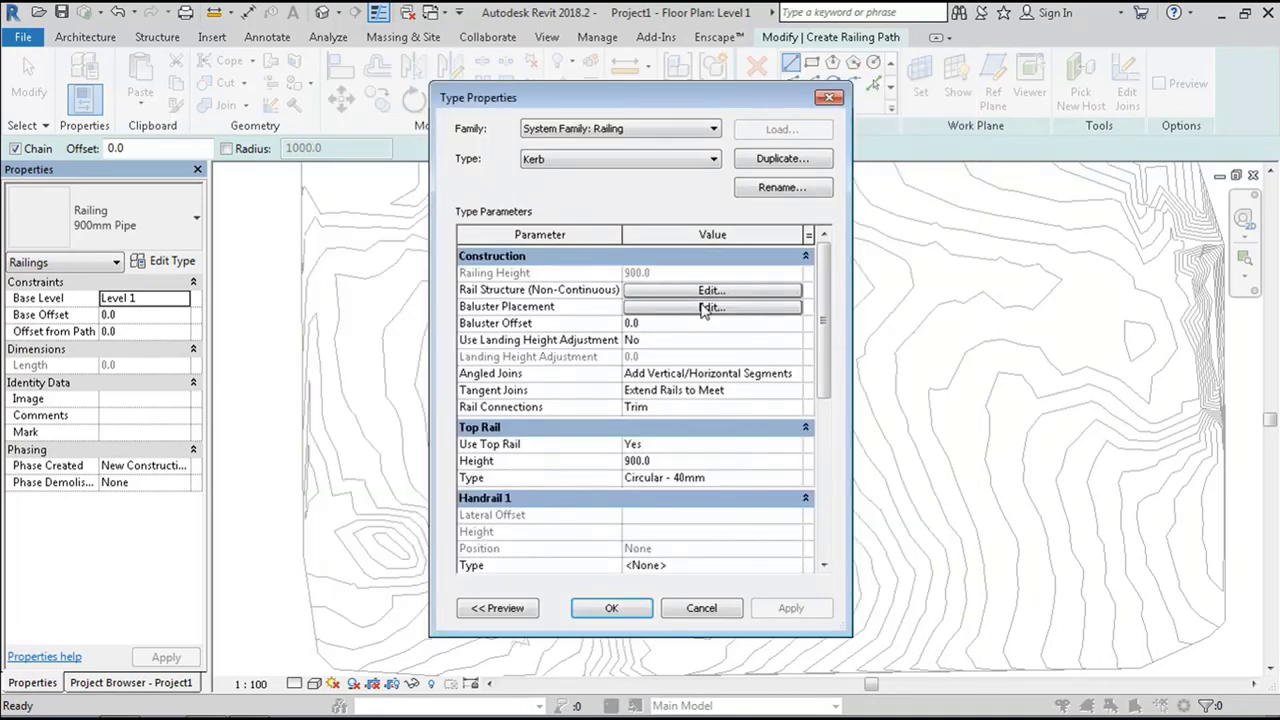
left_click(711, 290)
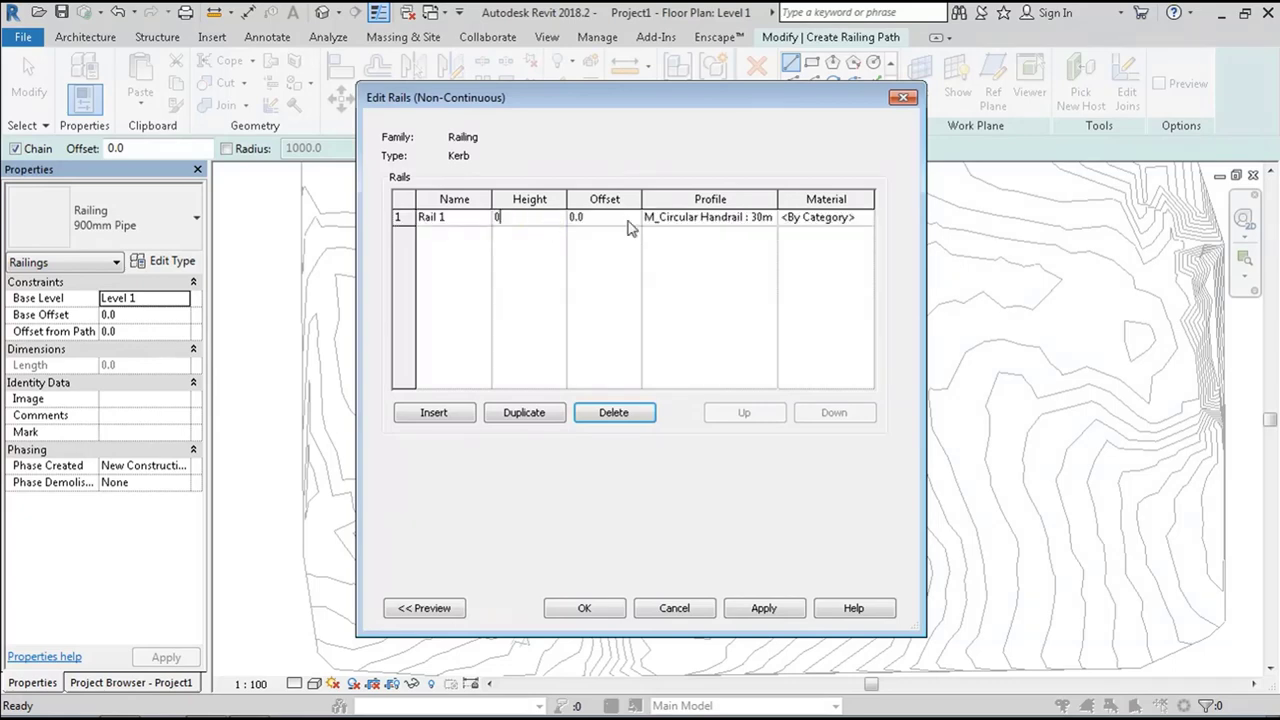
left_click(770, 217)
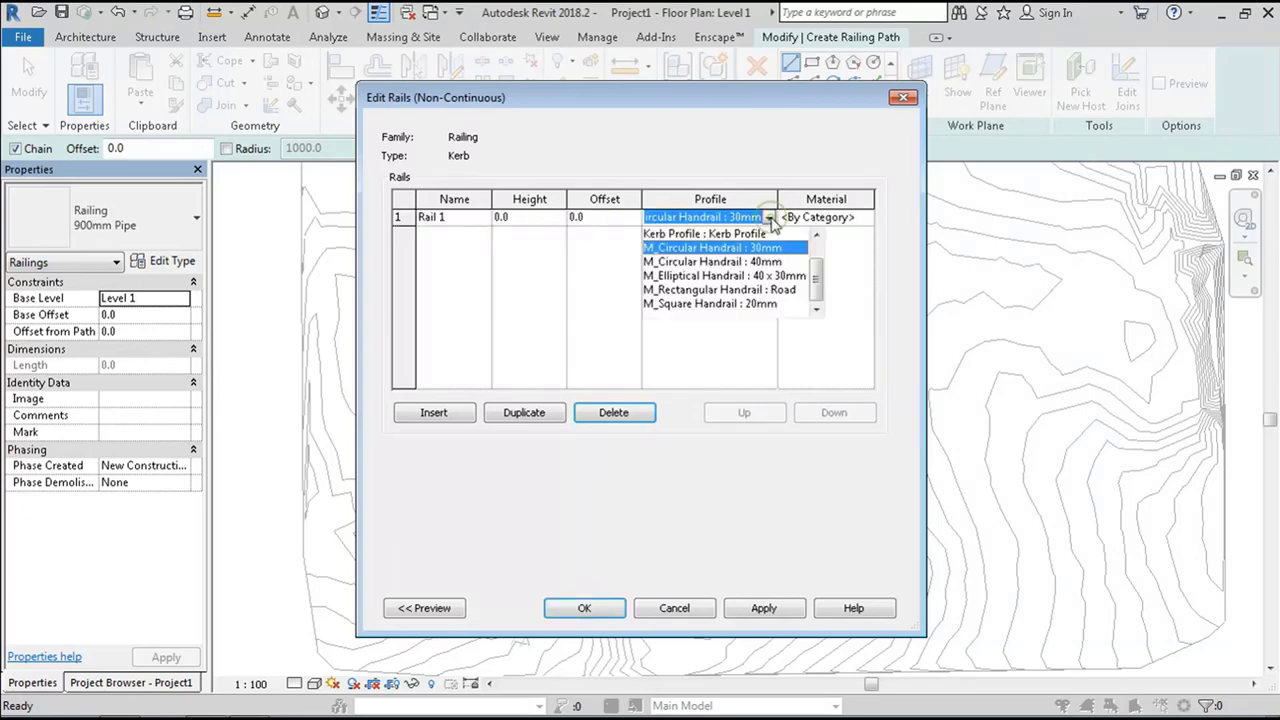
left_click(704, 233)
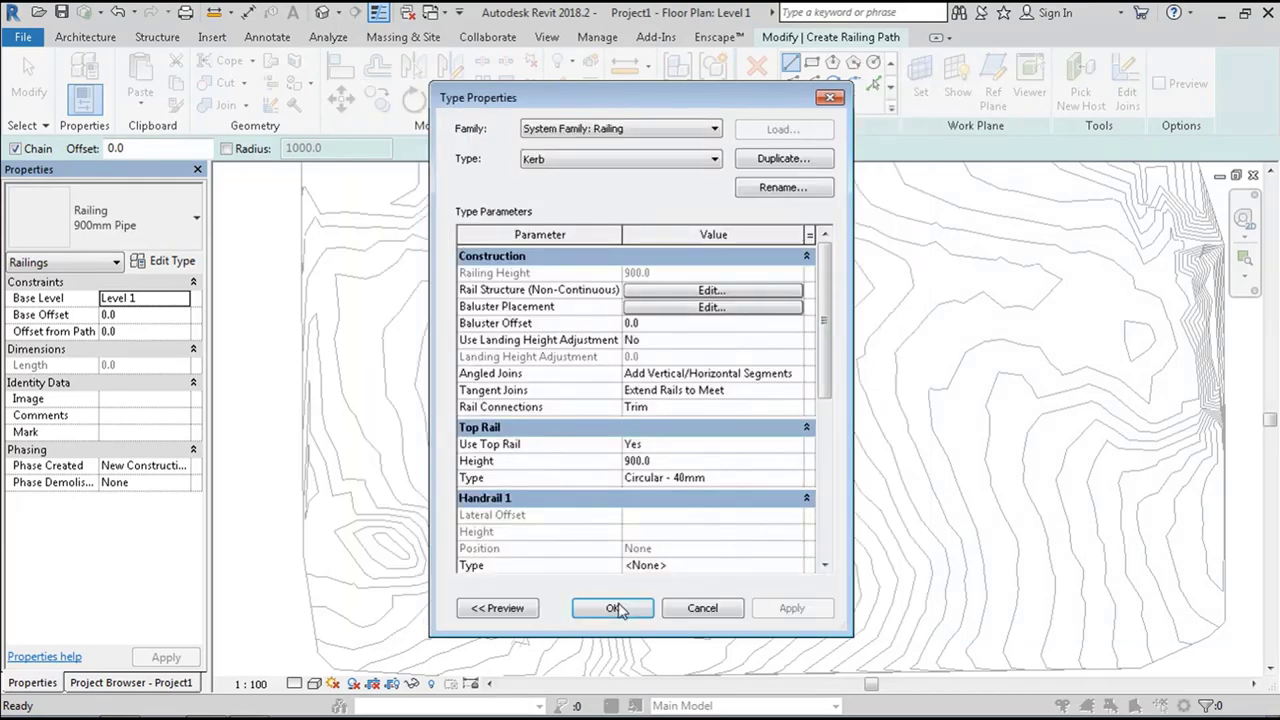
Step: Confirm the Kerb type, rehost the kerb railing on the toposurface, and view it in Section Box 3D
left_click(612, 608)
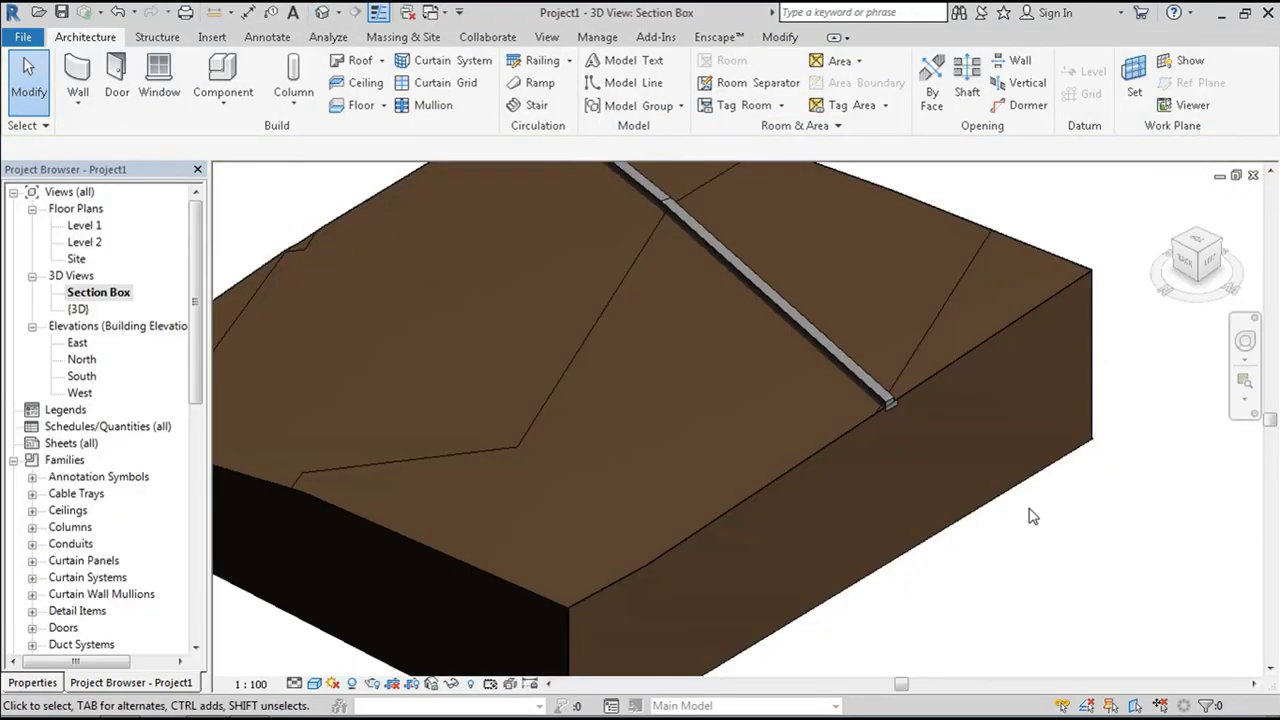
double_click(85, 225)
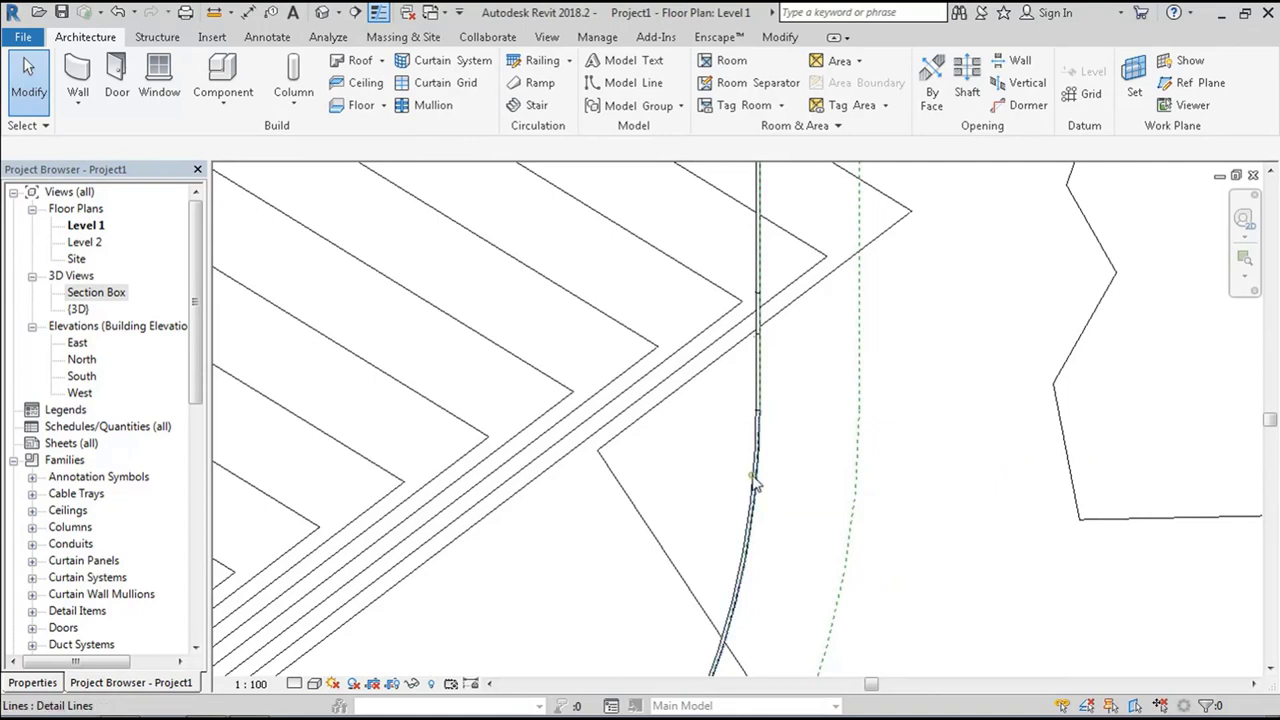
left_click(753, 485)
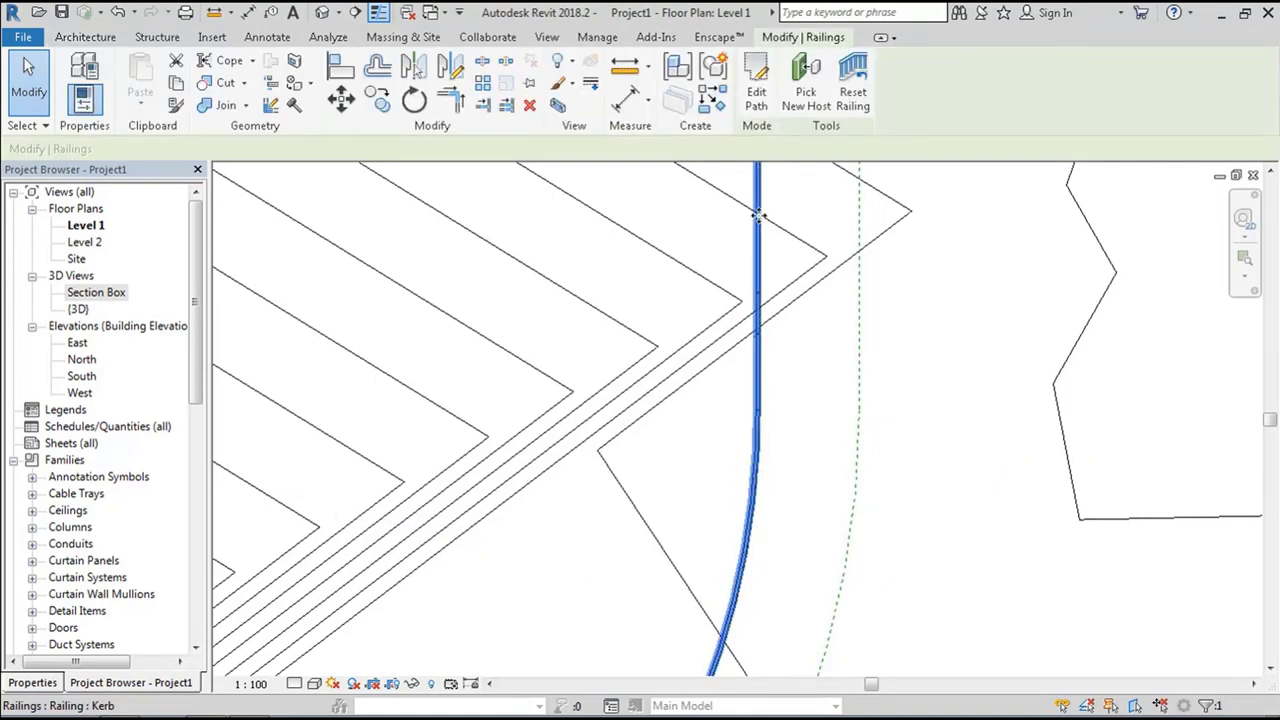
left_click(756, 83)
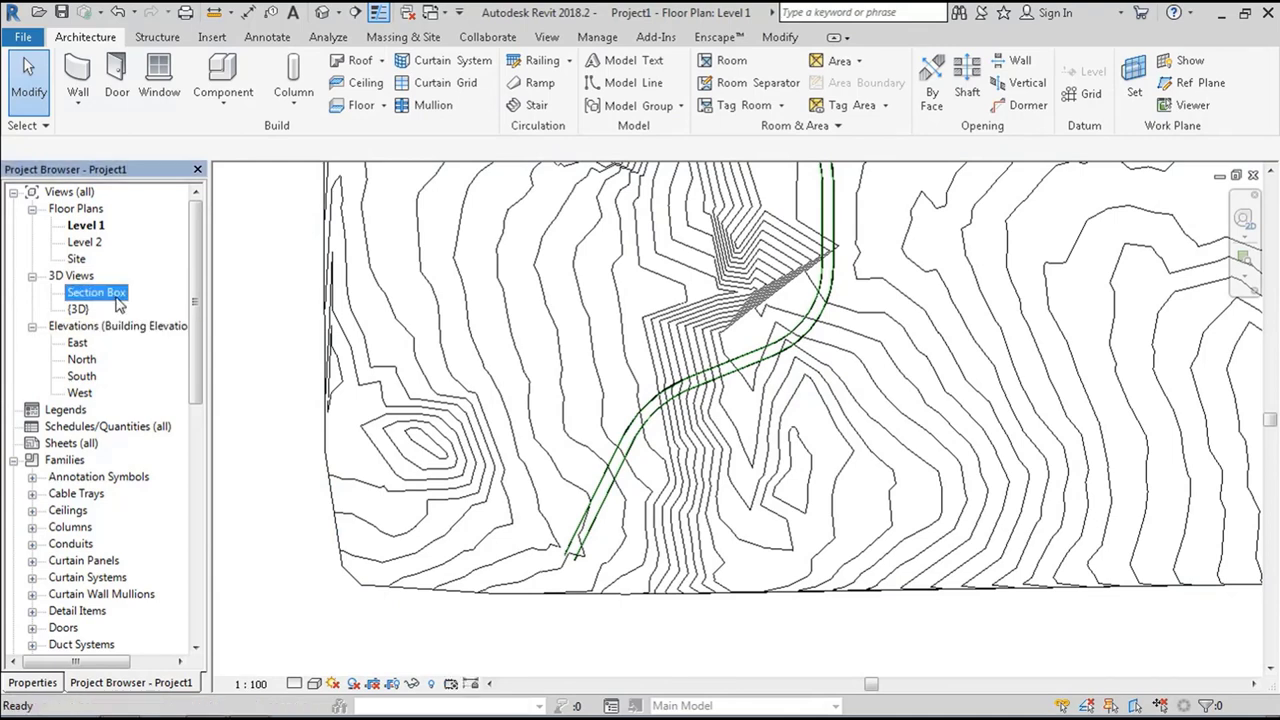
double_click(96, 292)
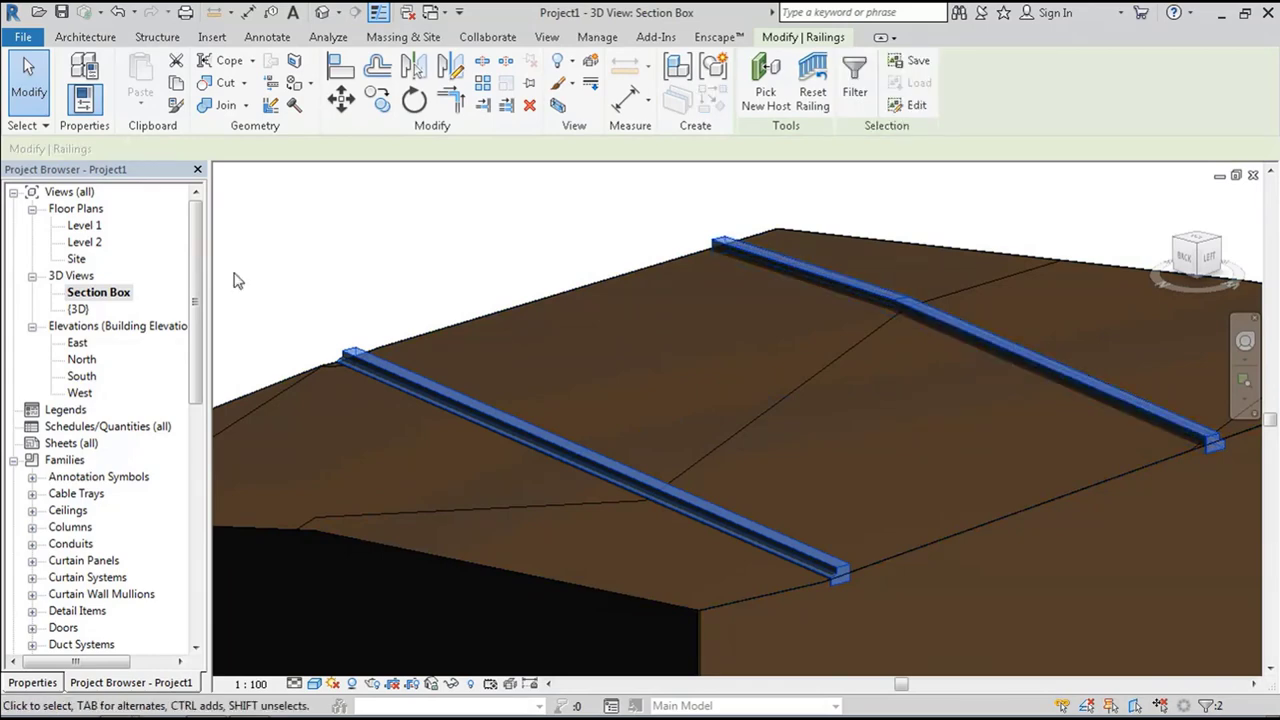
Step: Set the two kerb railings' Base Offset to -100.0 in Properties
left_click(32, 682)
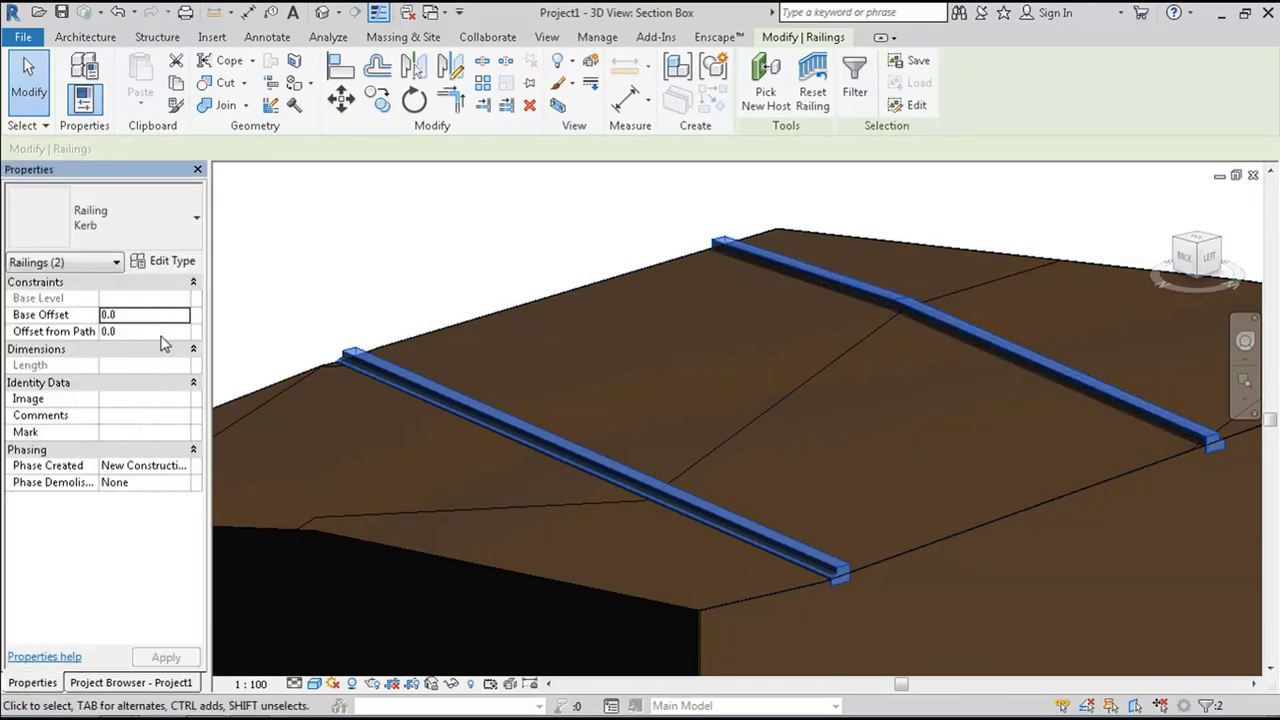
type("-100.0")
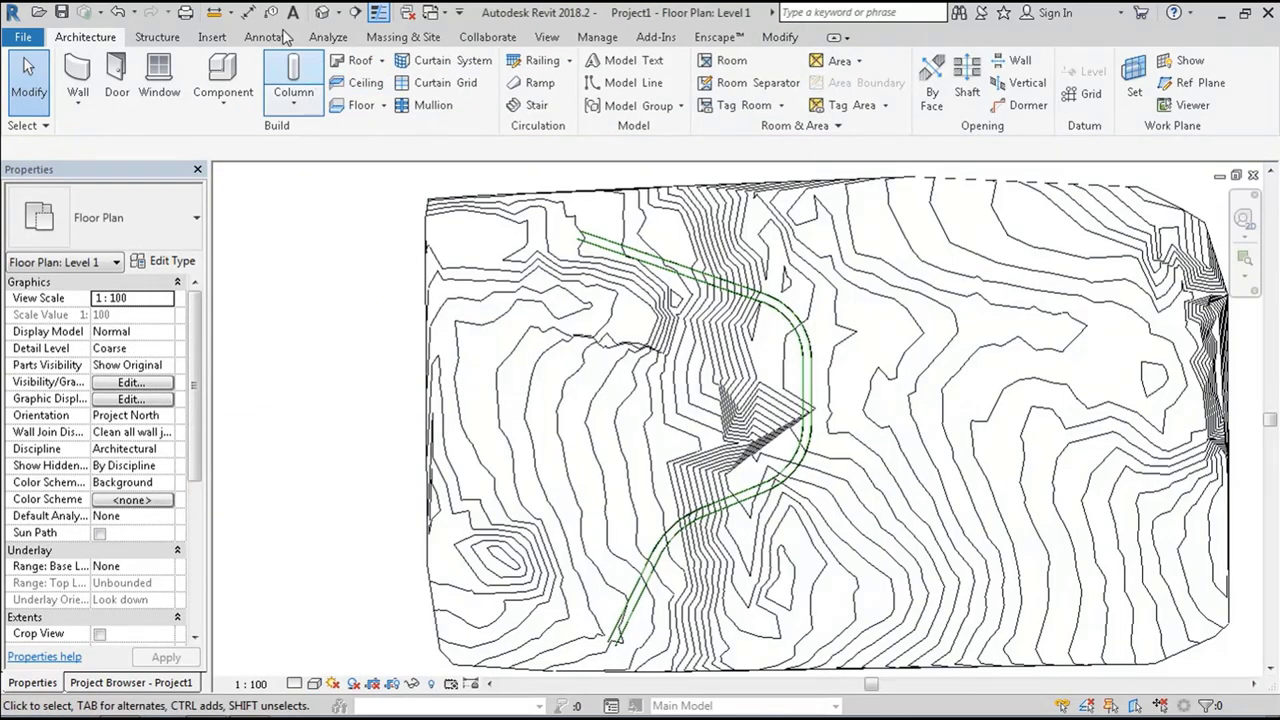
Step: Split the toposurface by sketching the road boundary with the Draw tools and finishing
left_click(403, 37)
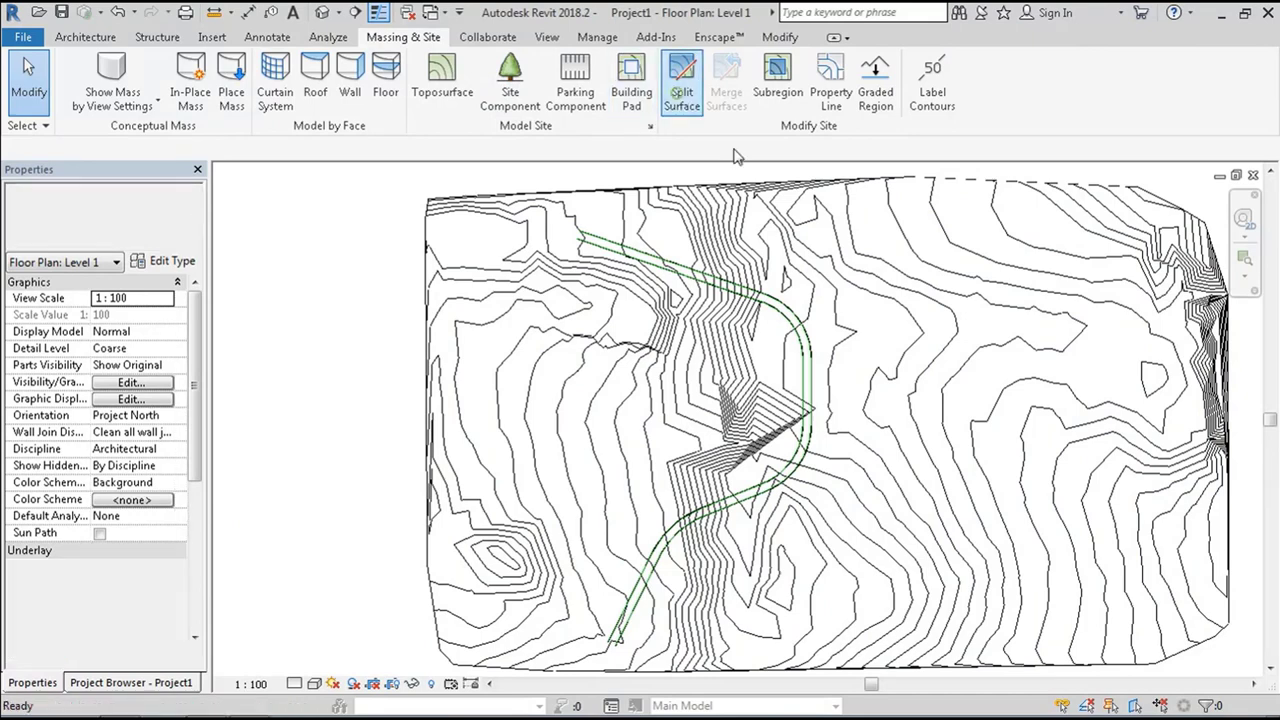
left_click(681, 80)
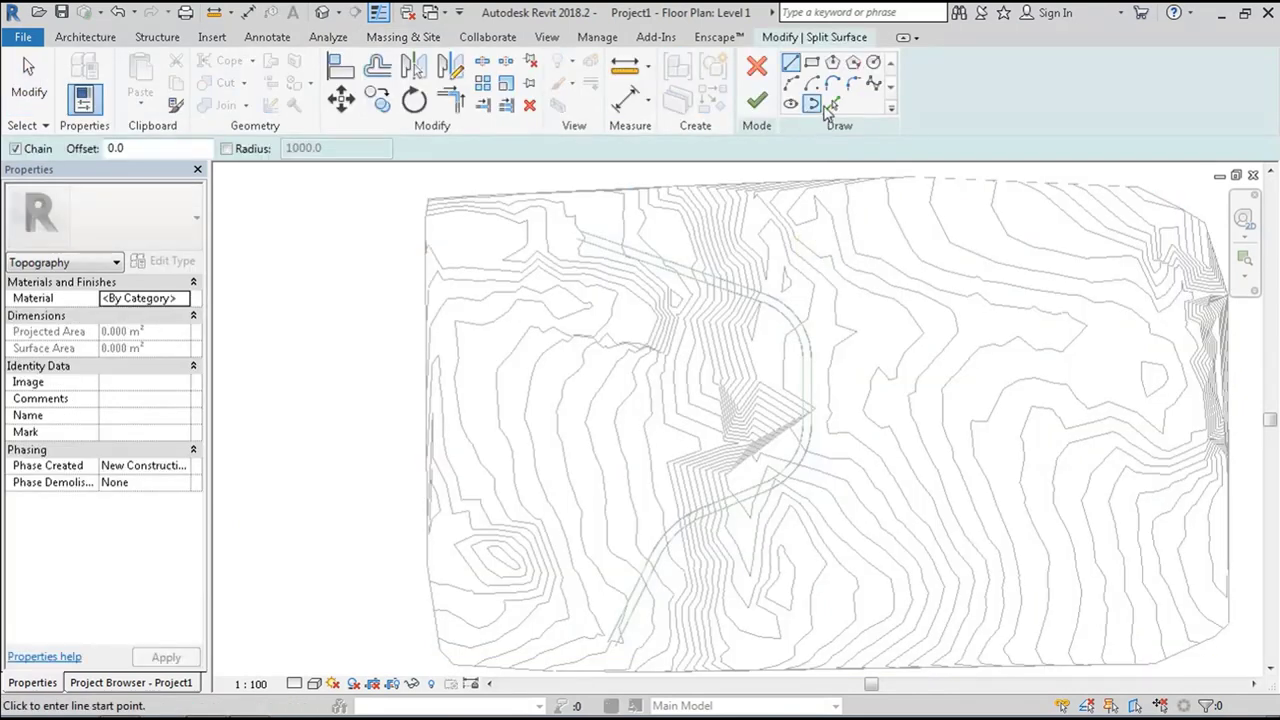
left_click(831, 104)
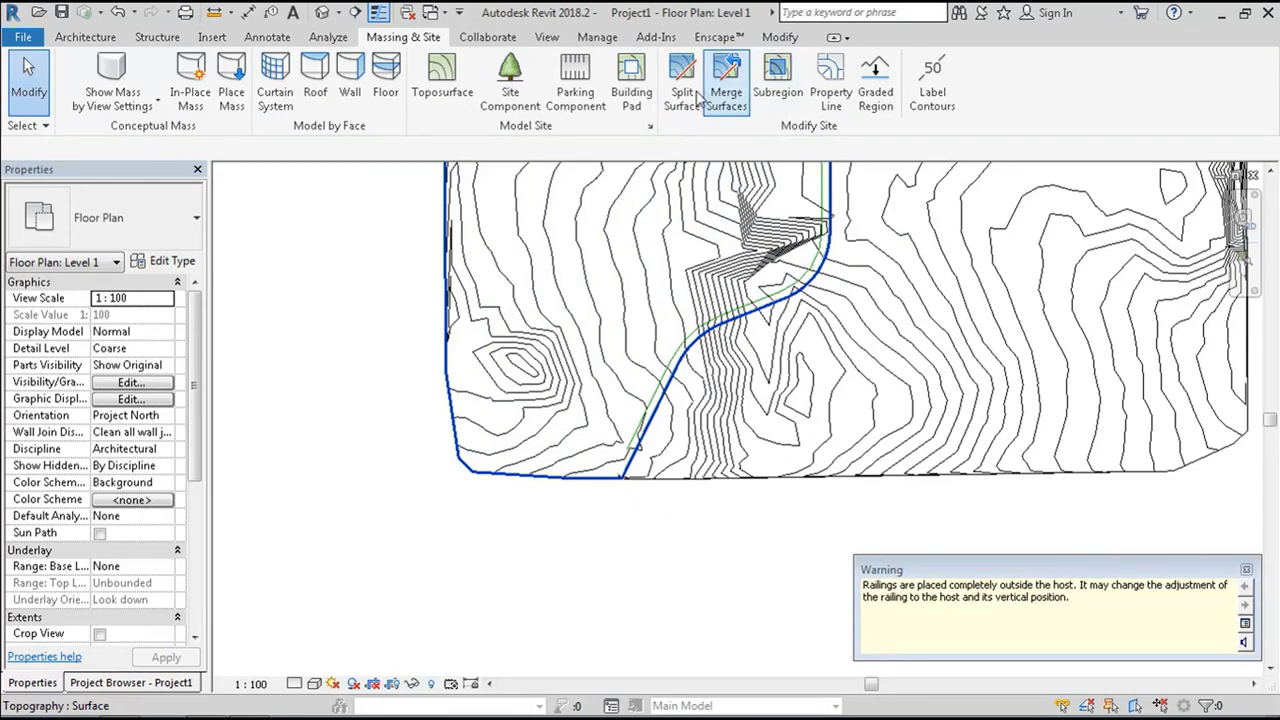
left_click(683, 80)
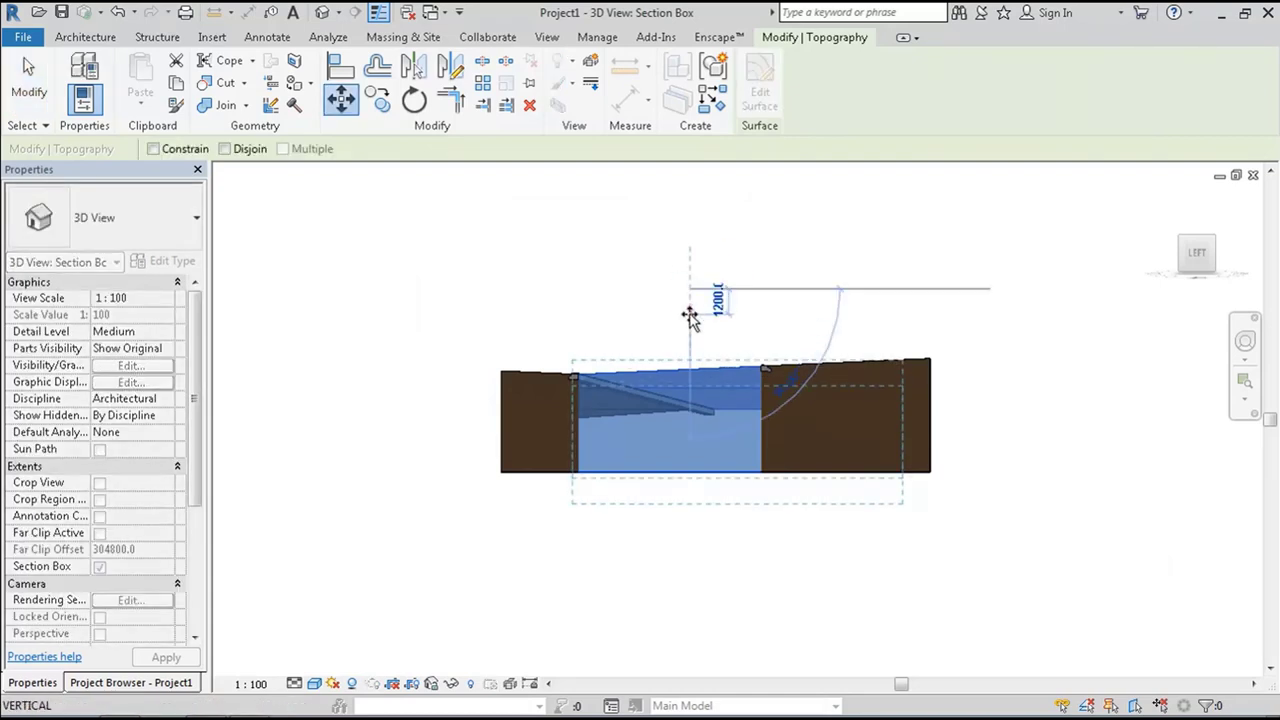
Step: Move the road surface down 150 and search the Material Browser for 'asph'
type("150")
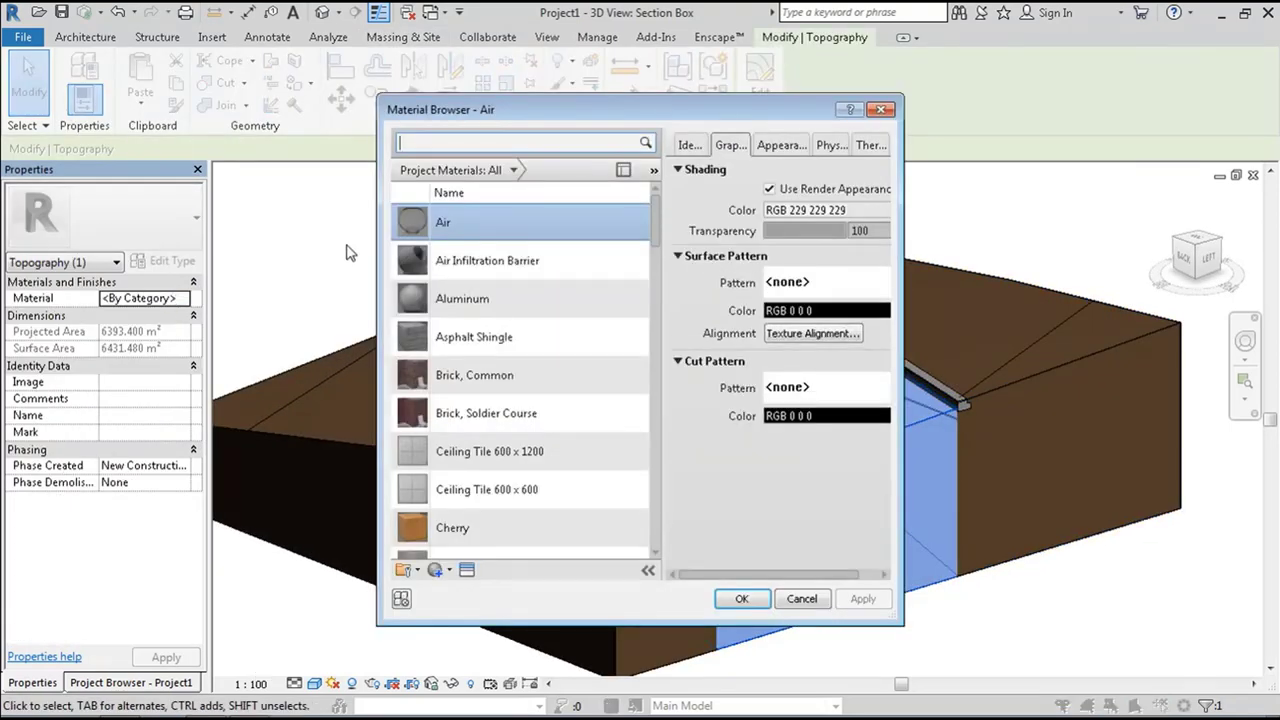
type("asph")
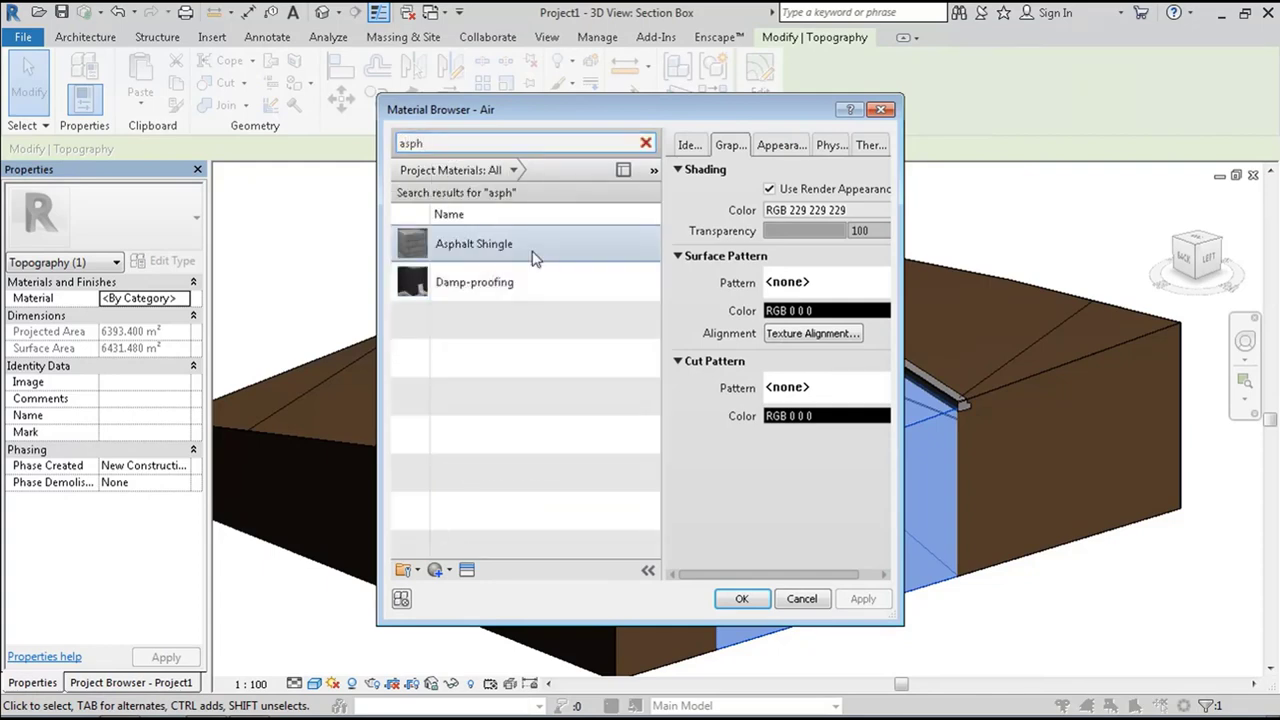